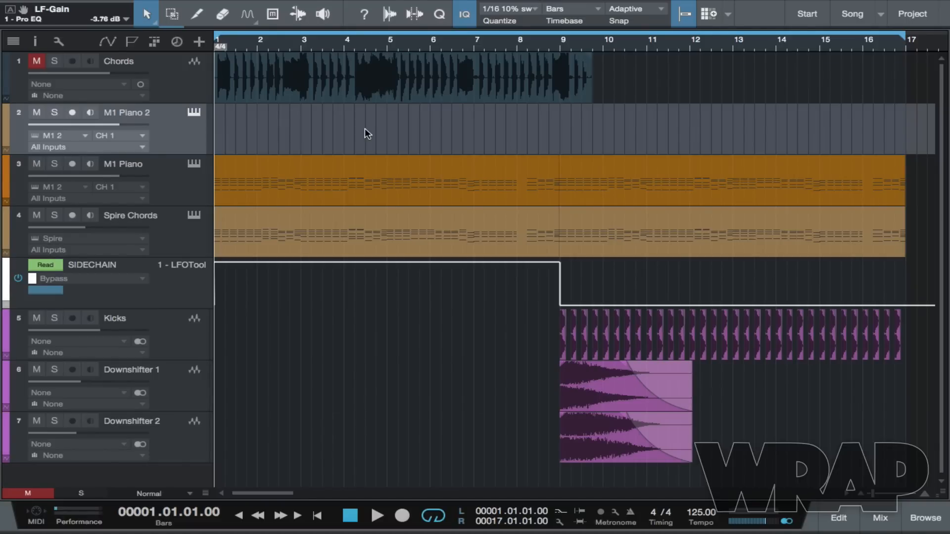
mouse_move(305, 88)
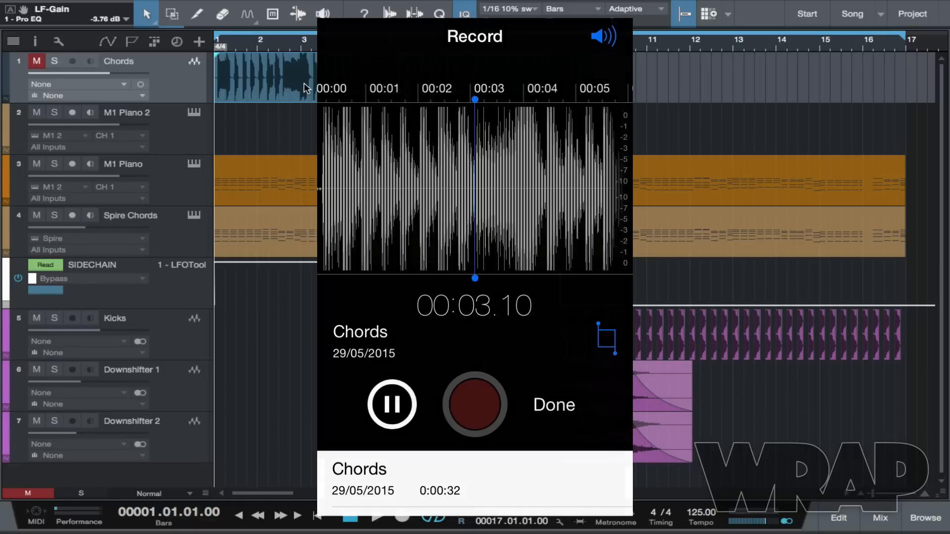
Solo the hummed Chords recording and play it to audition it on its own, then unsolo
left_click(552, 405)
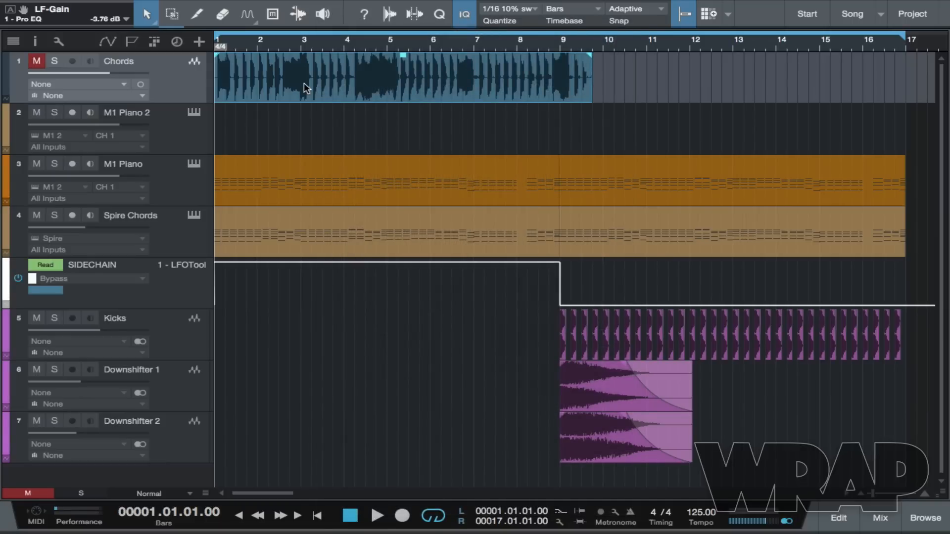
left_click(54, 60)
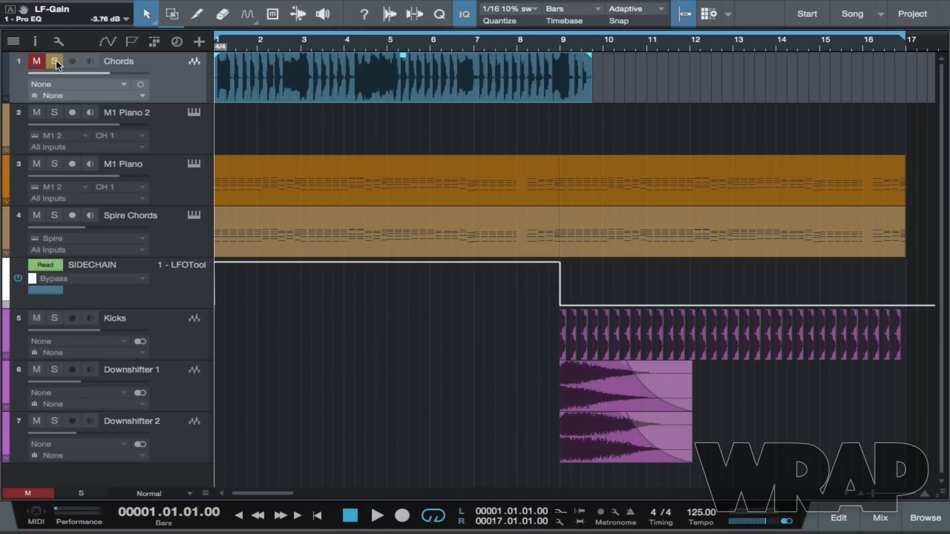
mouse_move(54, 61)
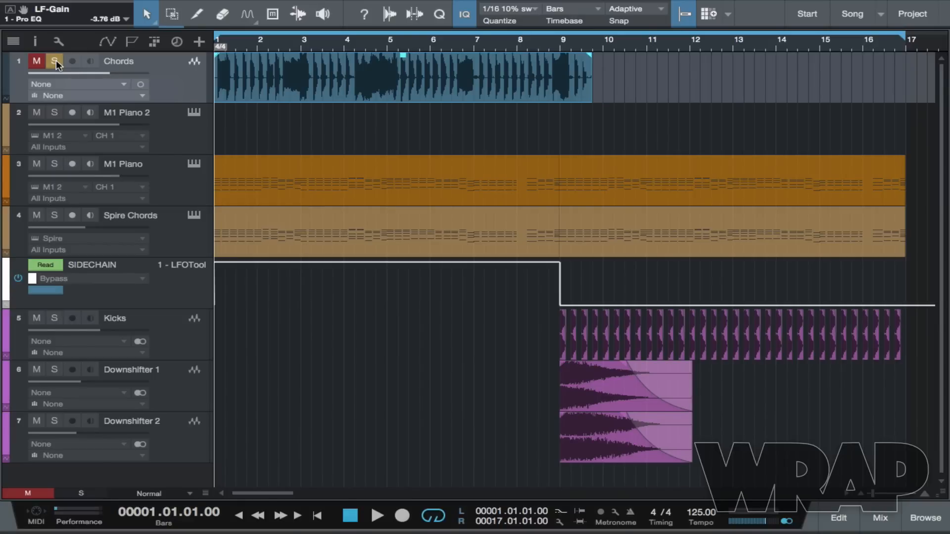
left_click(53, 60)
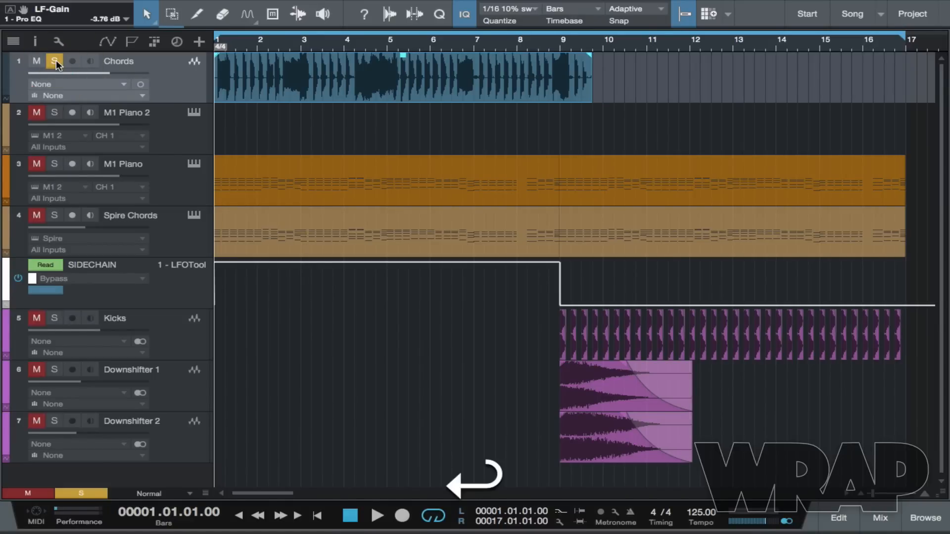
left_click(377, 515)
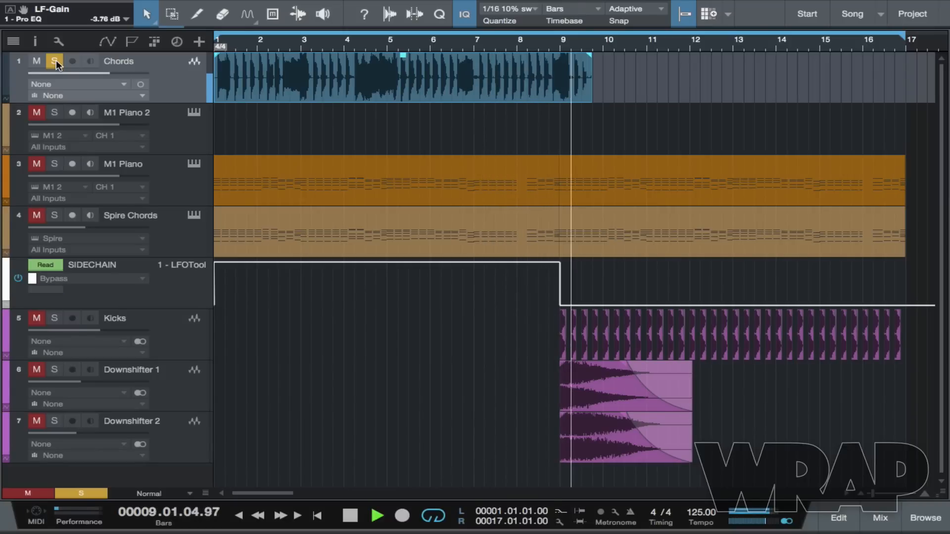
left_click(53, 60)
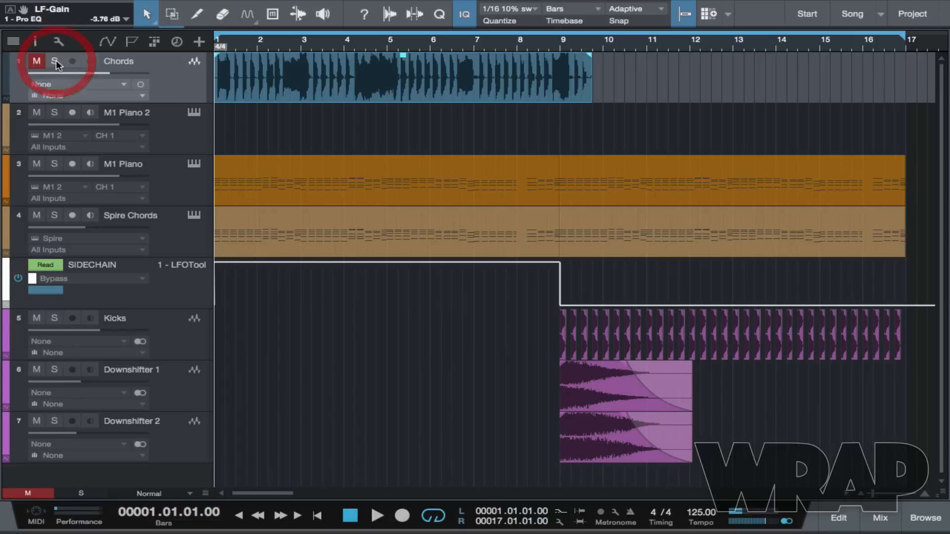
left_click(37, 60)
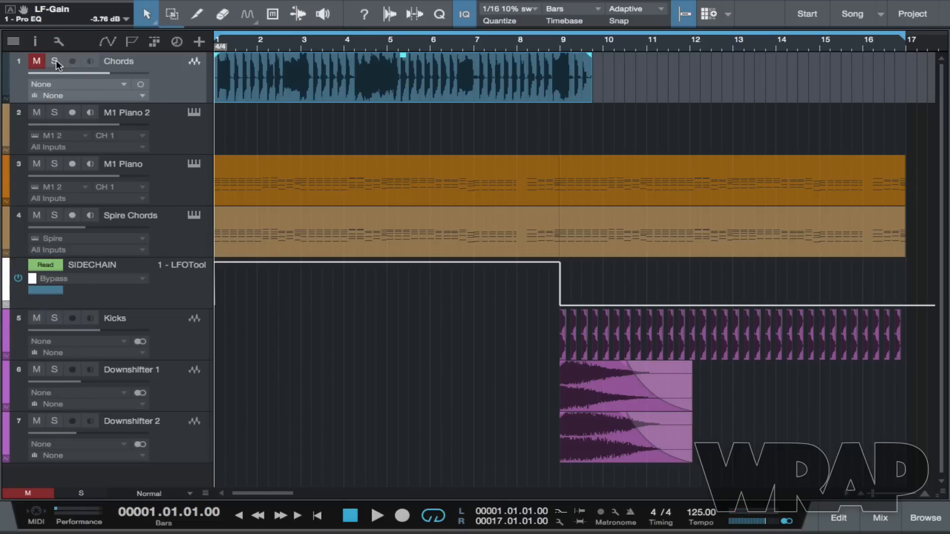
mouse_move(397, 129)
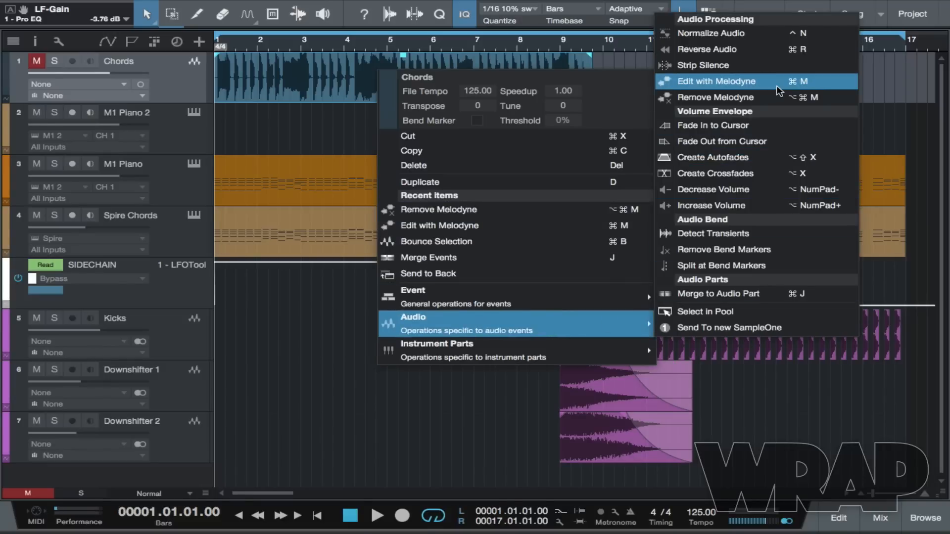
Analyse the hummed Chords recording in Melodyne so its sung pitches appear as note blobs
left_click(718, 81)
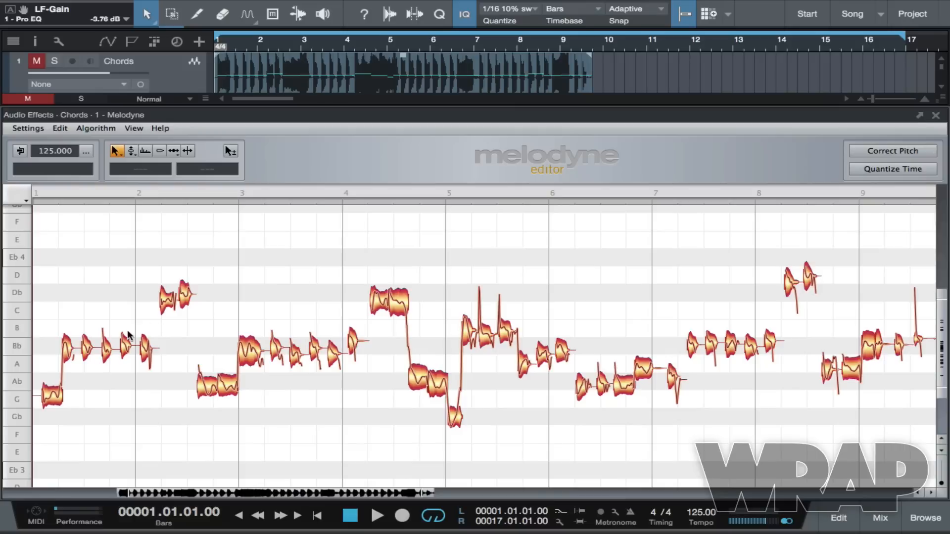
mouse_move(40, 360)
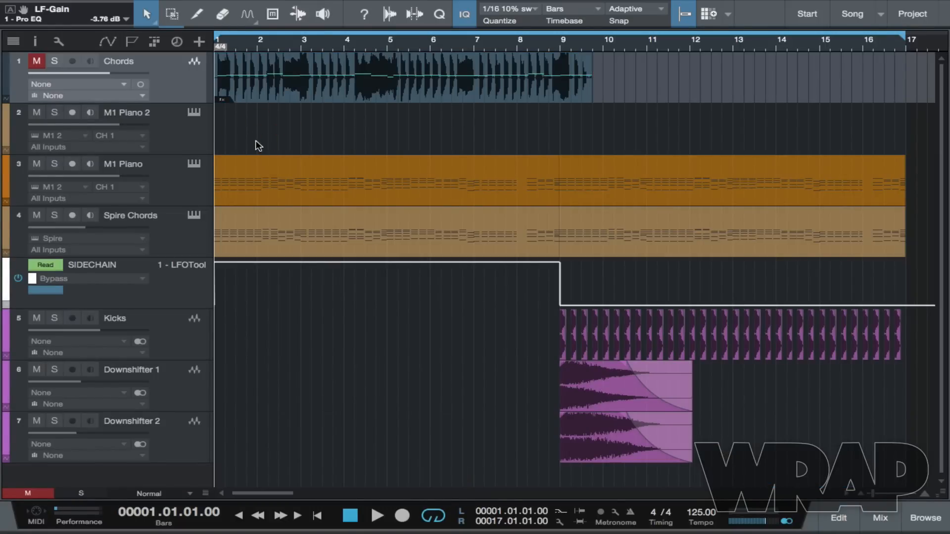
mouse_move(231, 145)
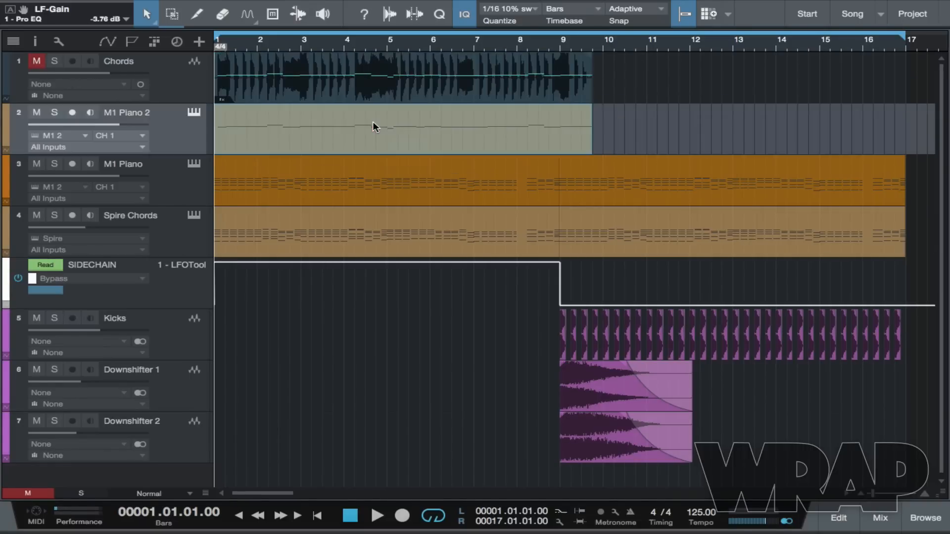
Solo the new M1 Piano 2 part and play it back to audition the converted melody
left_click(54, 112)
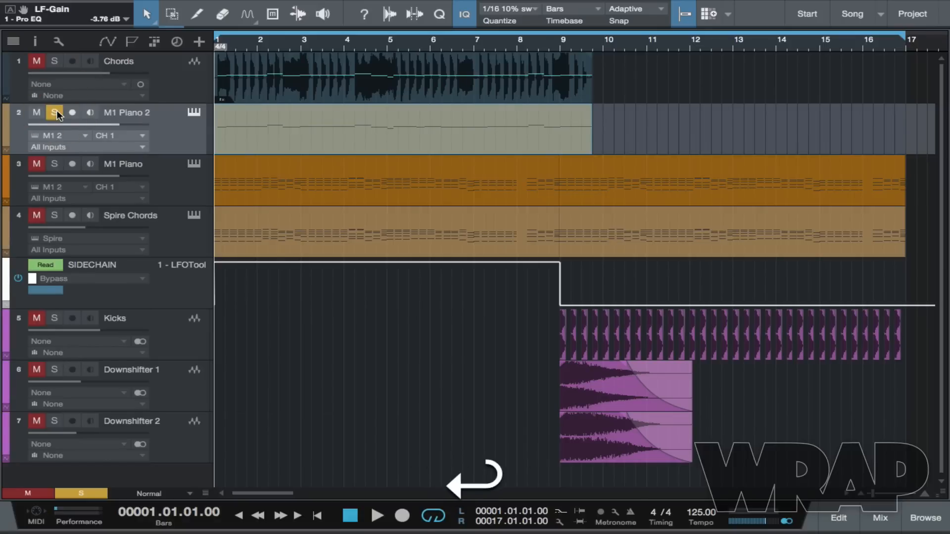
left_click(376, 515)
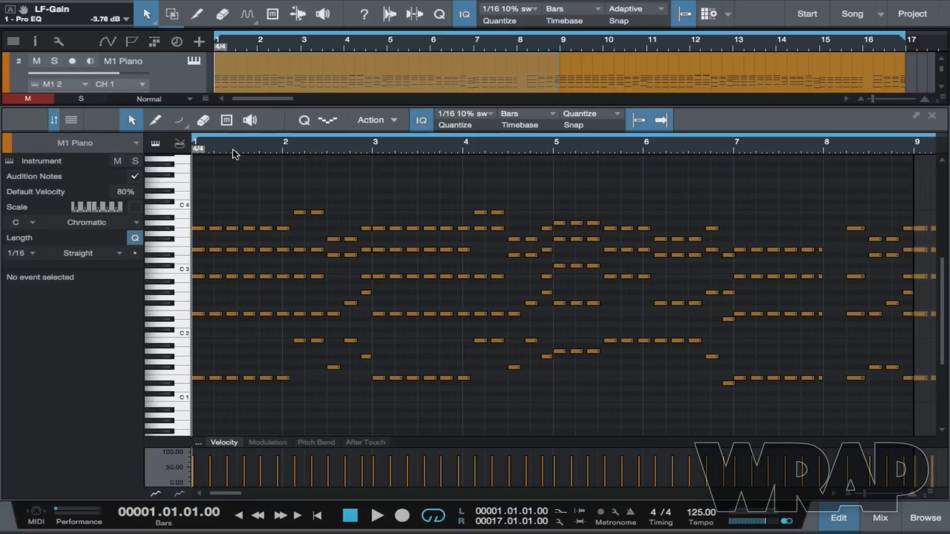
mouse_move(235, 198)
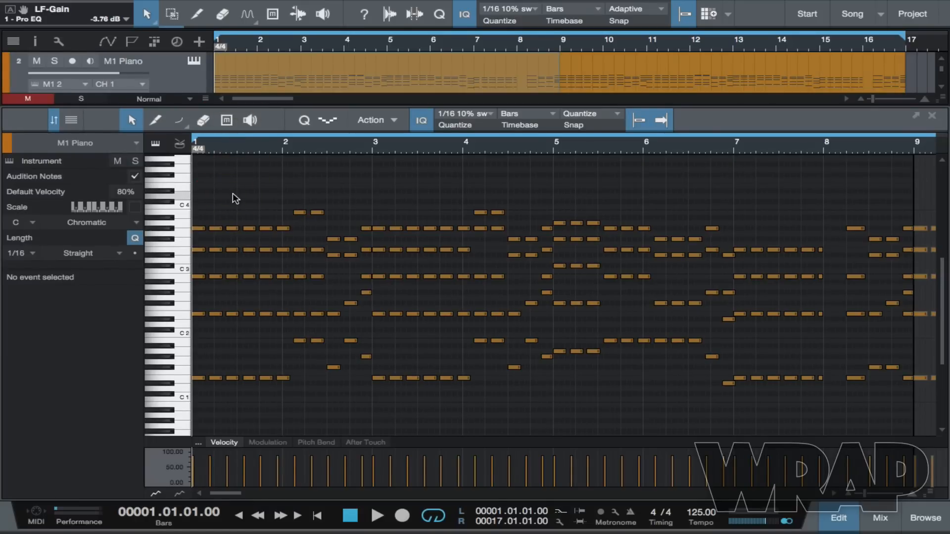
mouse_move(377, 187)
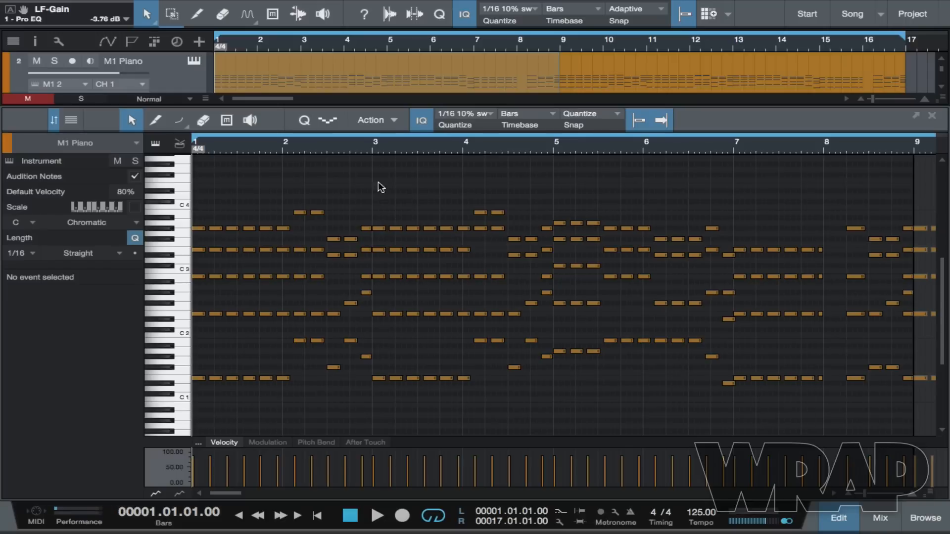
mouse_move(416, 277)
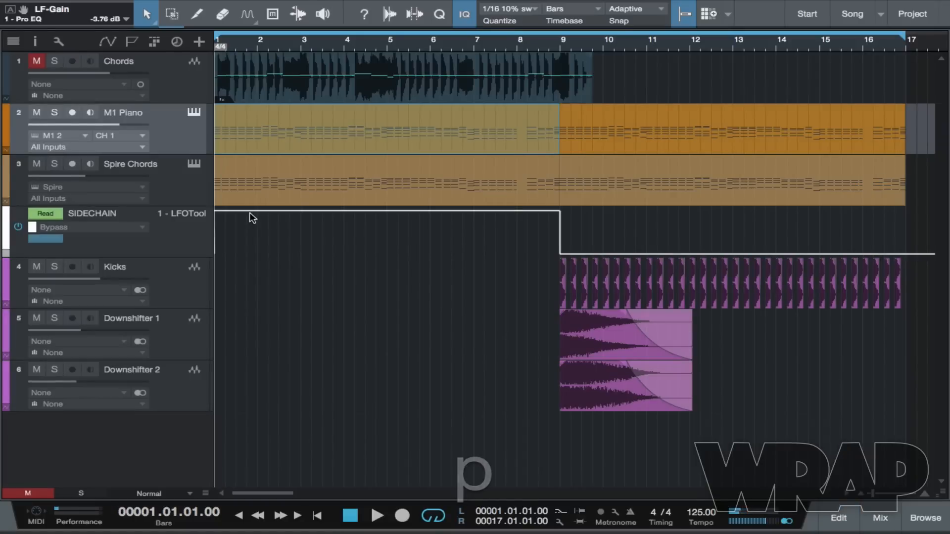
View the Spire synth's LD Eurodancer preset on Spire Chords, then return to the arrangement
left_click(376, 279)
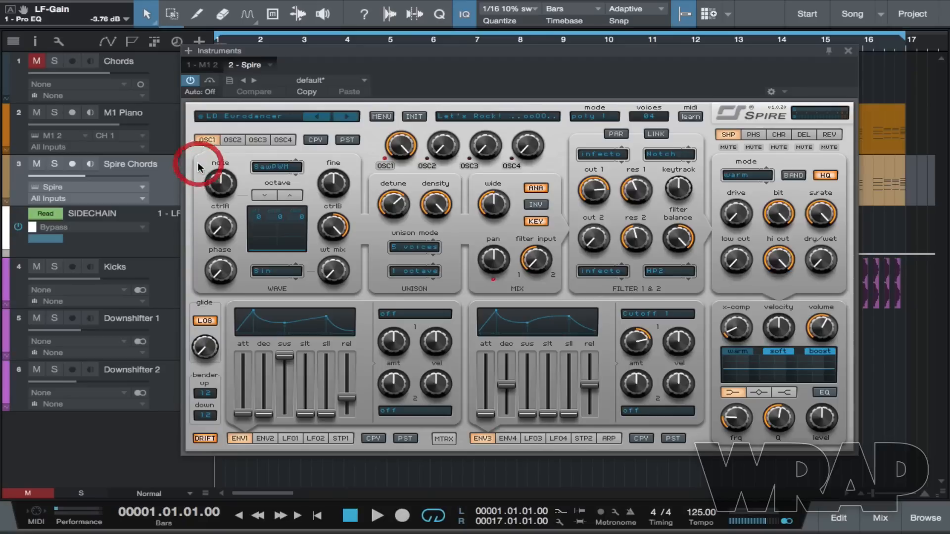
mouse_move(212, 123)
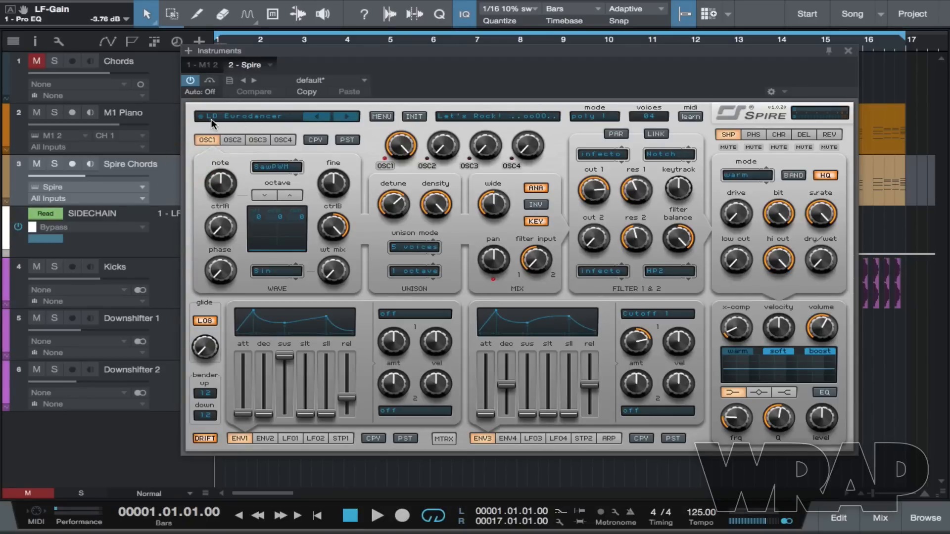
mouse_move(814, 109)
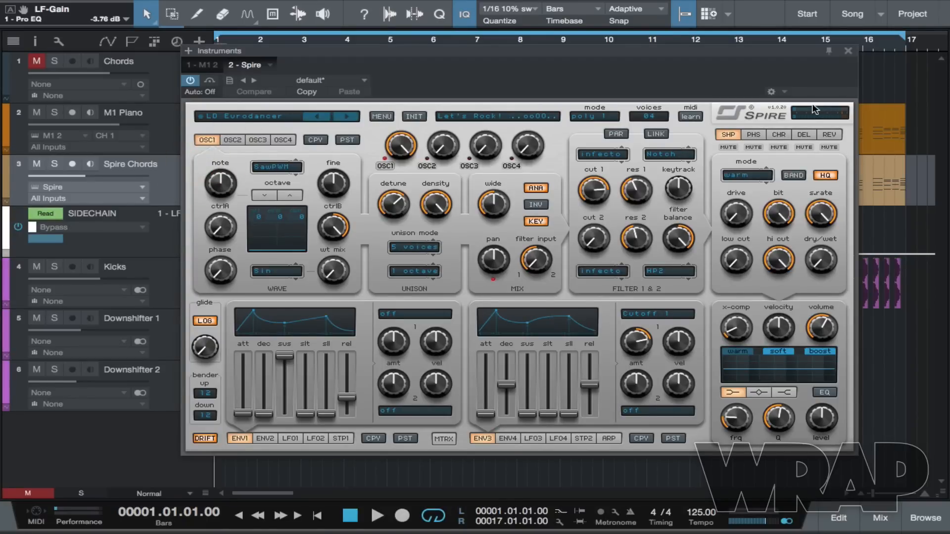
mouse_move(848, 54)
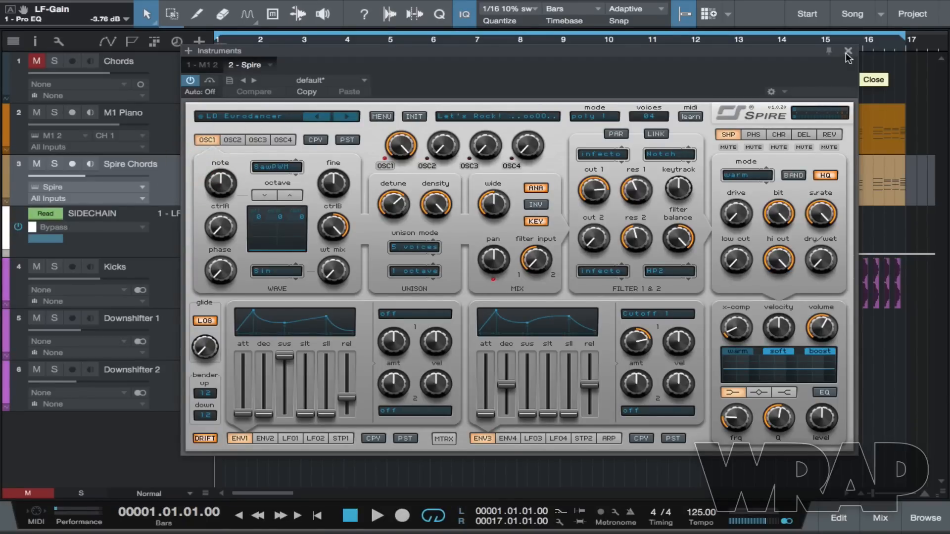
left_click(848, 51)
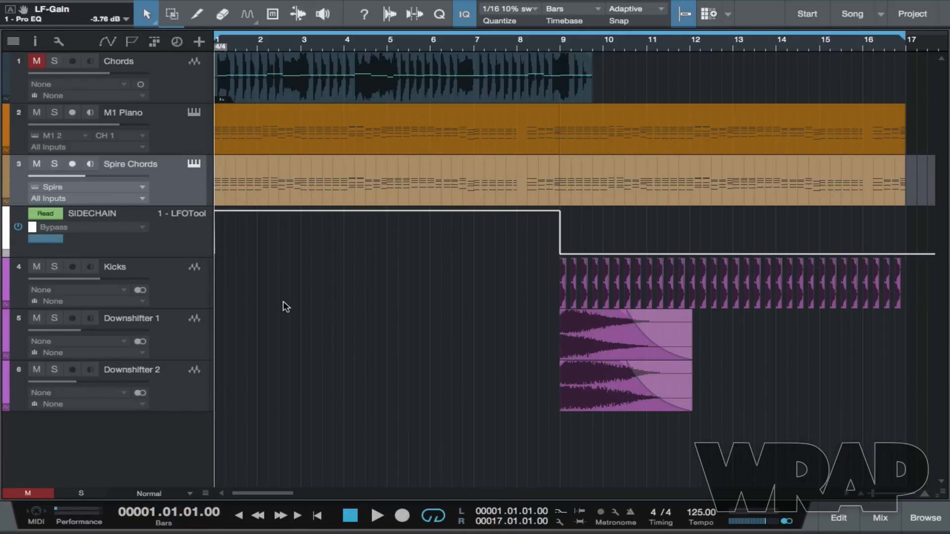
mouse_move(312, 297)
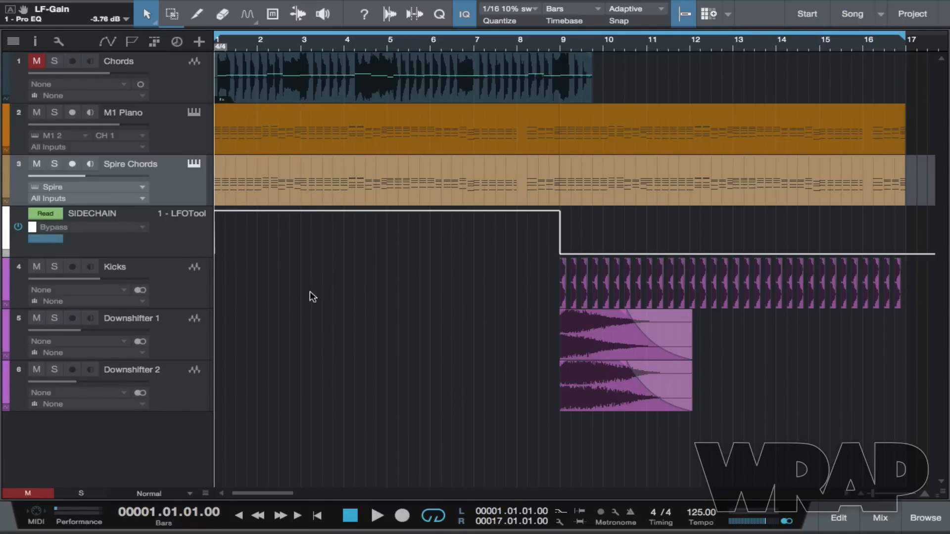
mouse_move(322, 281)
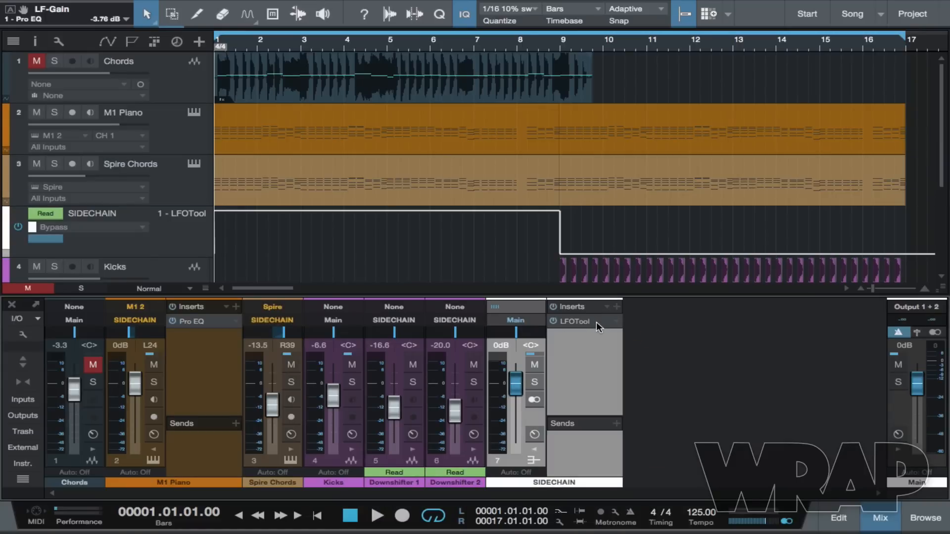
Browse the LFOTool preset list on the SIDECHAIN bus, then close the plug-in
left_click(571, 320)
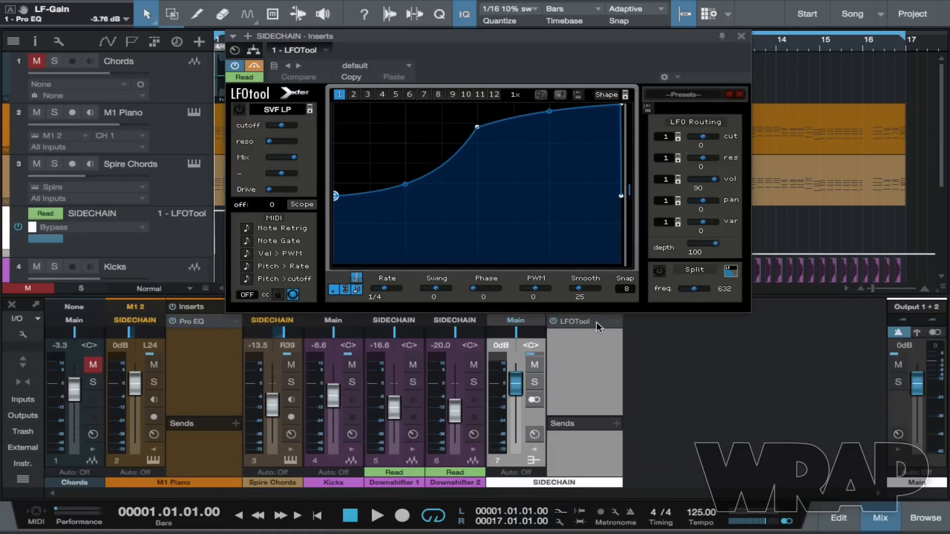
left_click(683, 94)
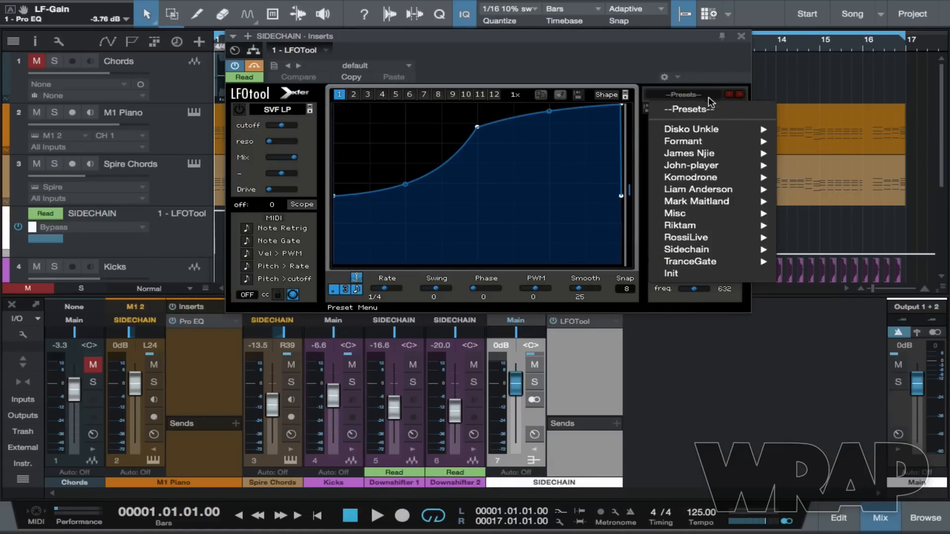
mouse_move(685, 249)
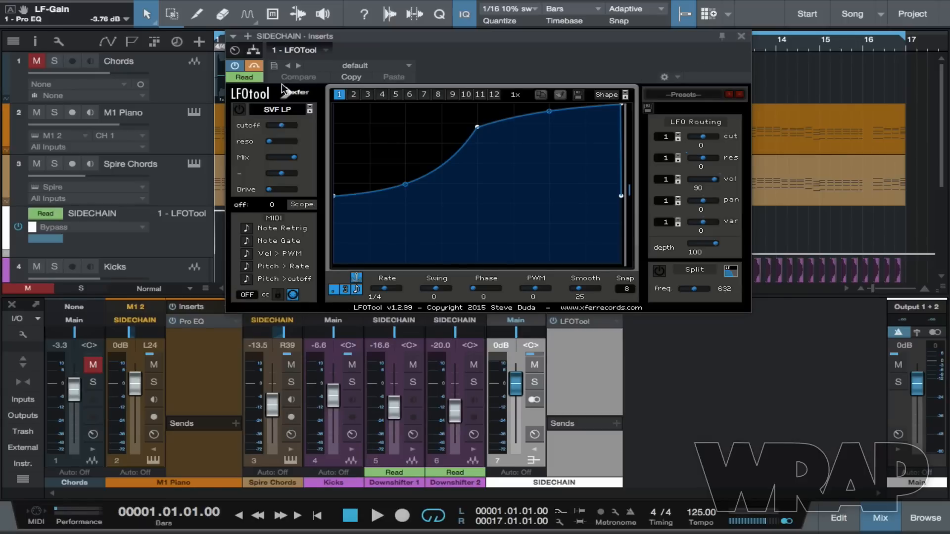
mouse_move(83, 20)
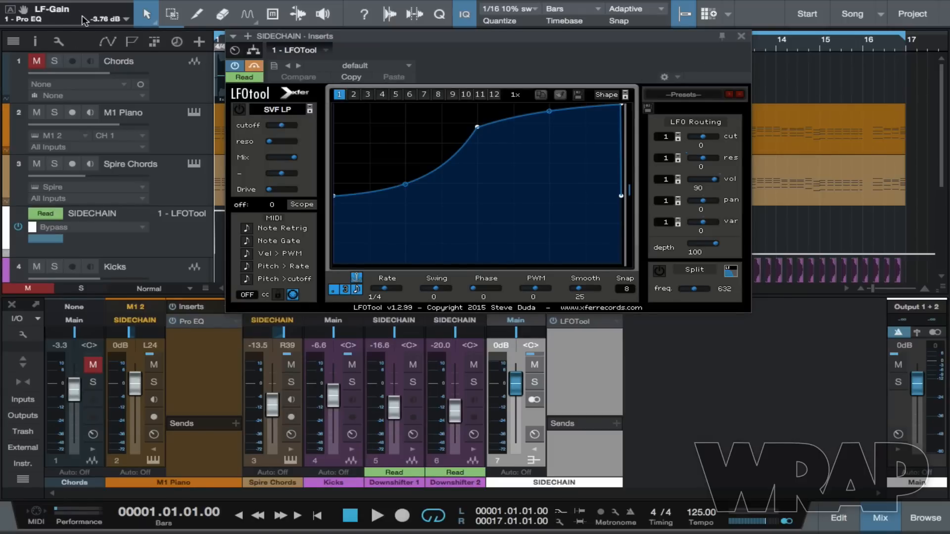
left_click(740, 35)
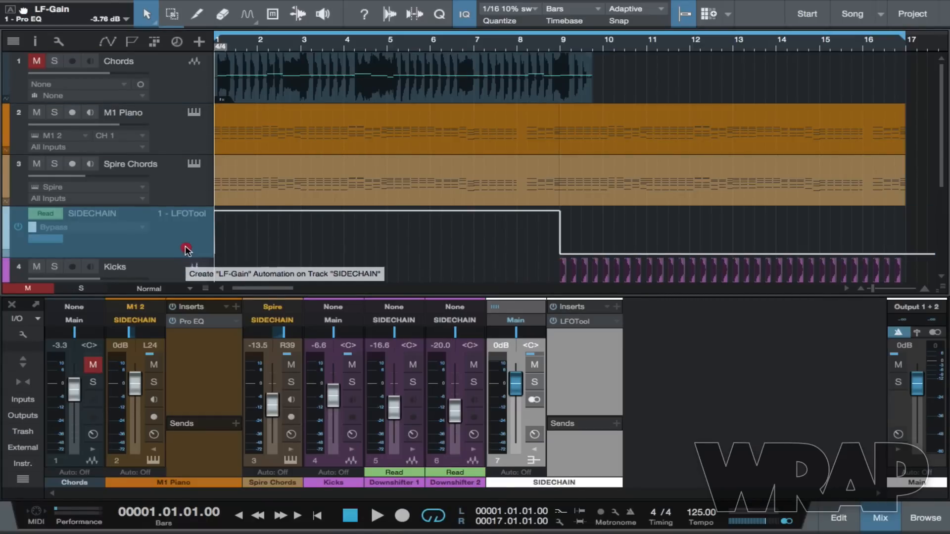
mouse_move(192, 234)
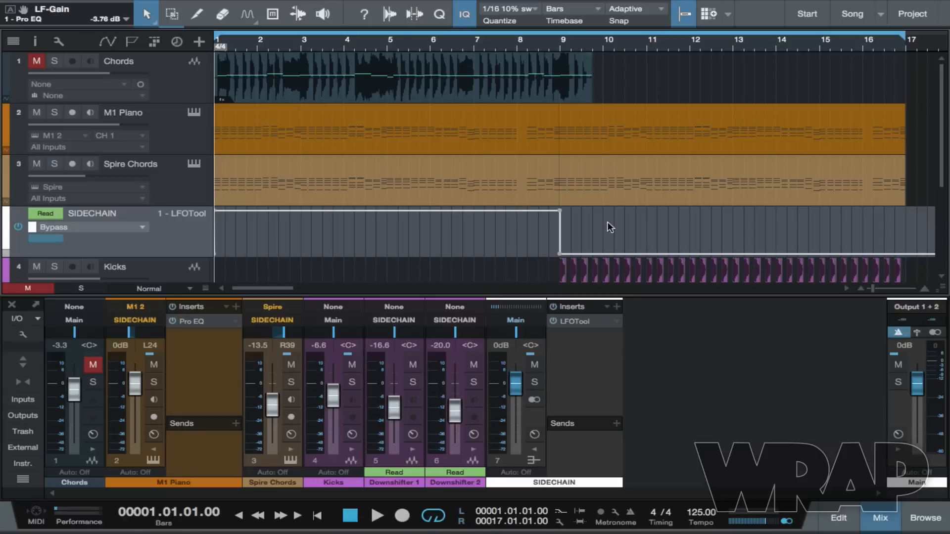
mouse_move(580, 231)
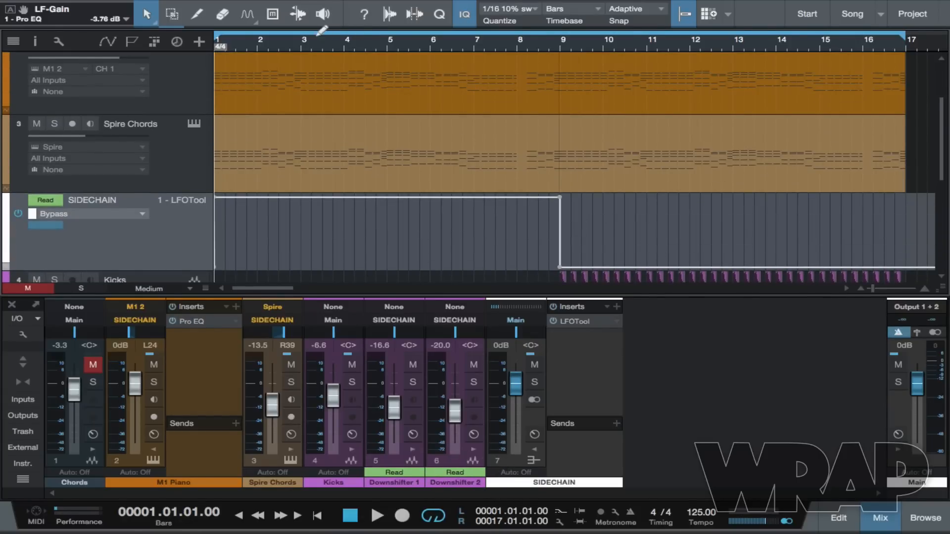
left_click(246, 13)
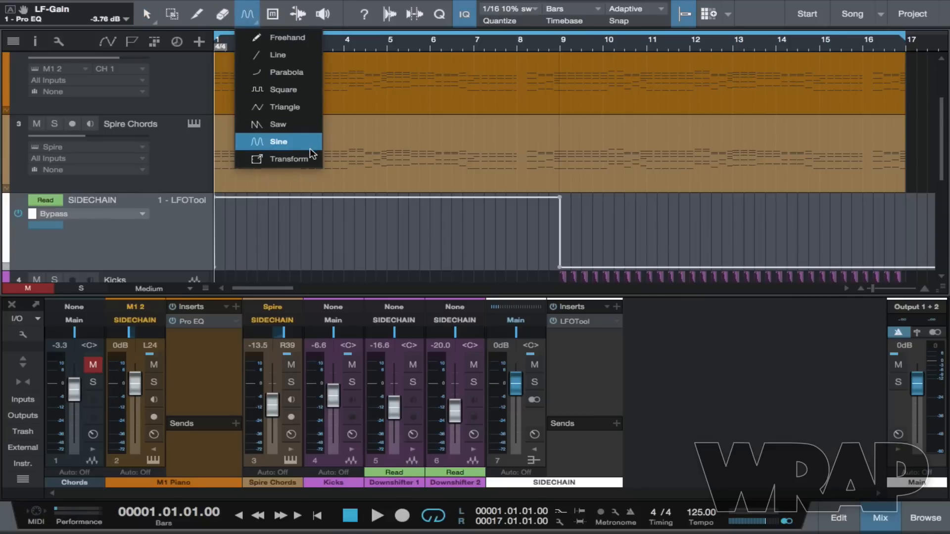
left_click(278, 141)
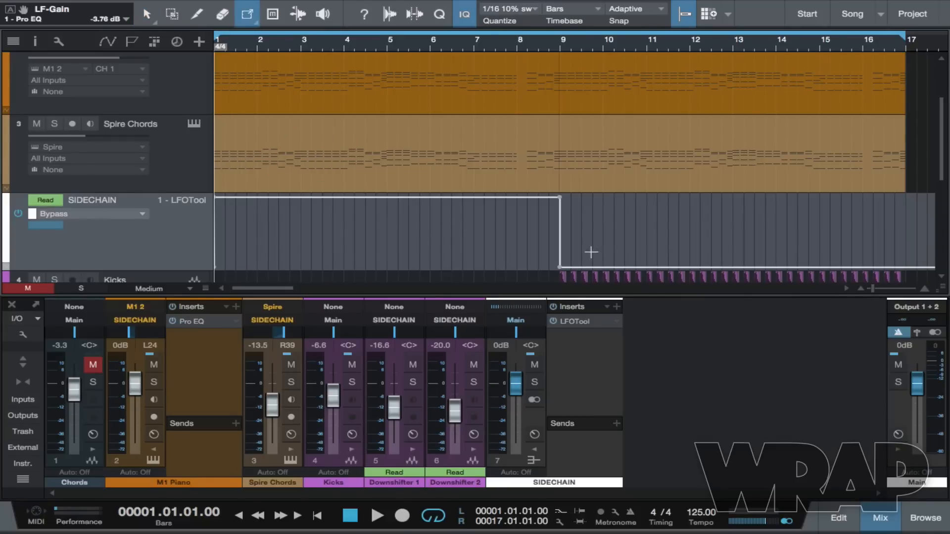
left_click_drag(582, 254, 757, 273)
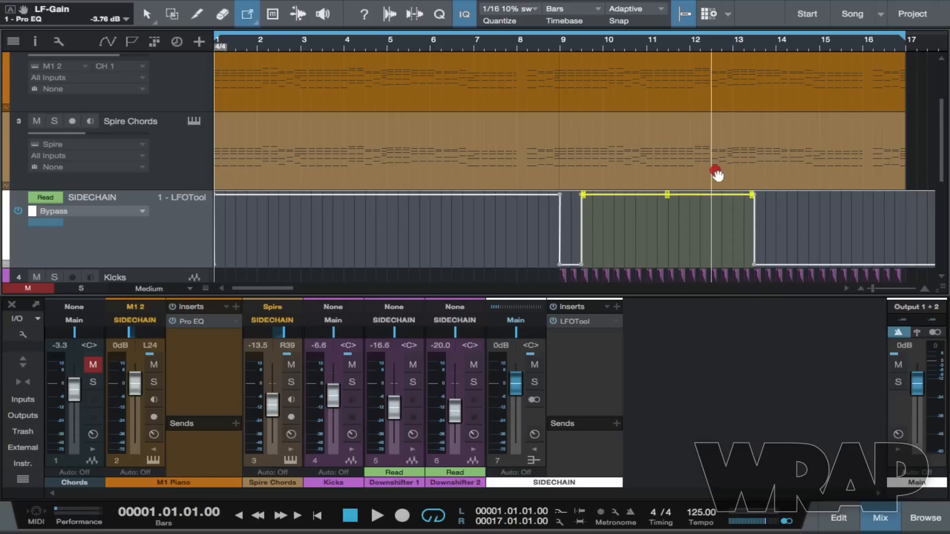
key("cmd+z")
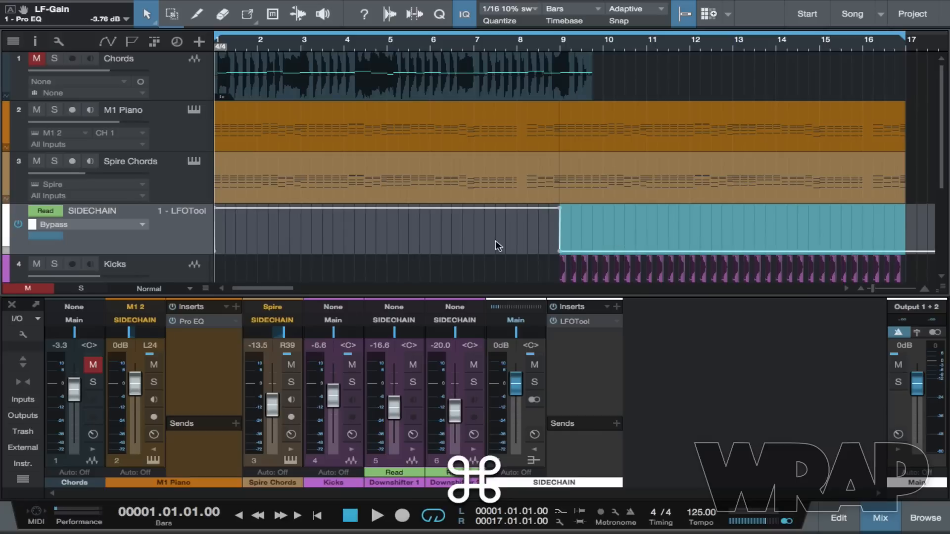
Start playing the song from the top with the full arrangement showing
scroll("down", 3)
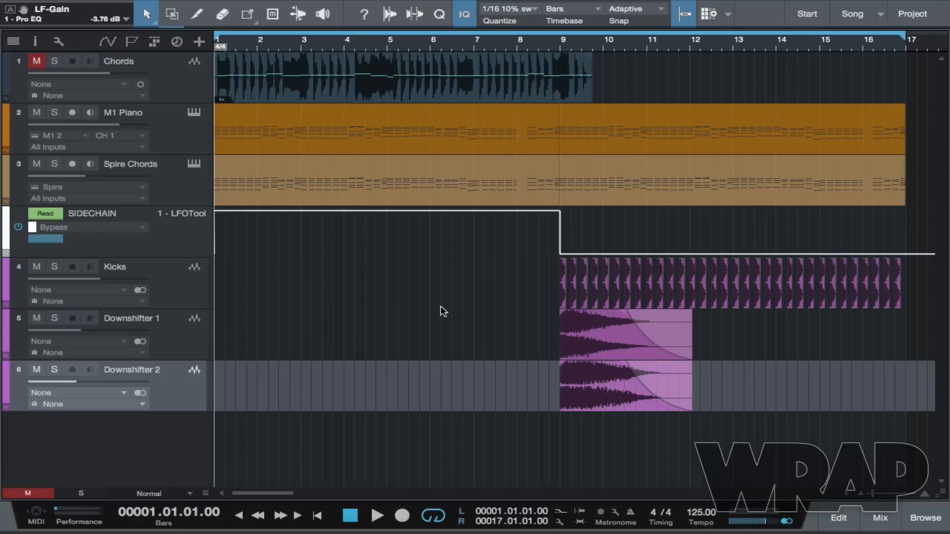
left_click(376, 515)
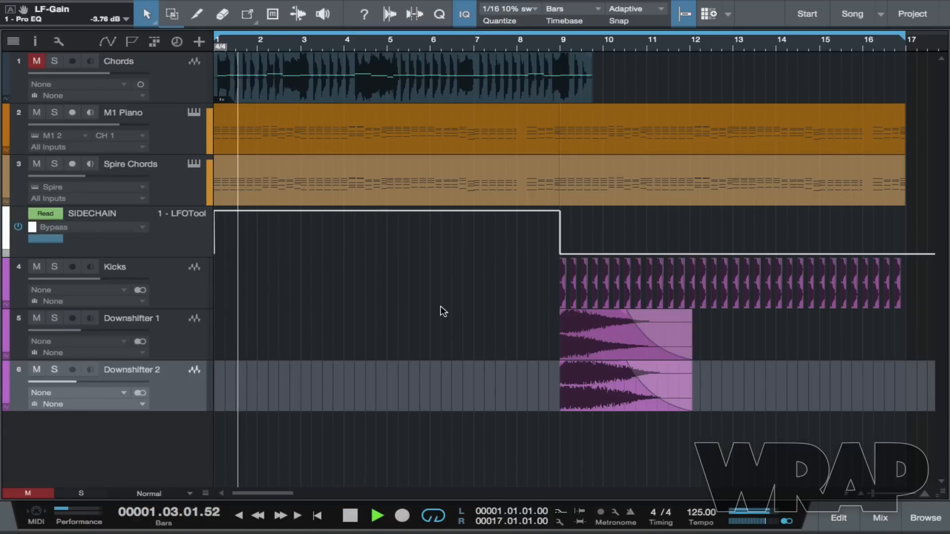